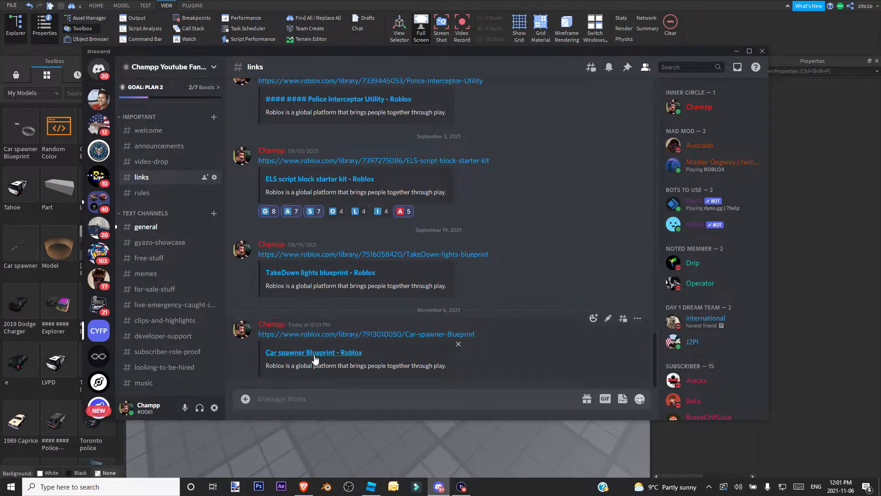
{"action": "mouse_move", "coordinate": [354, 359]}
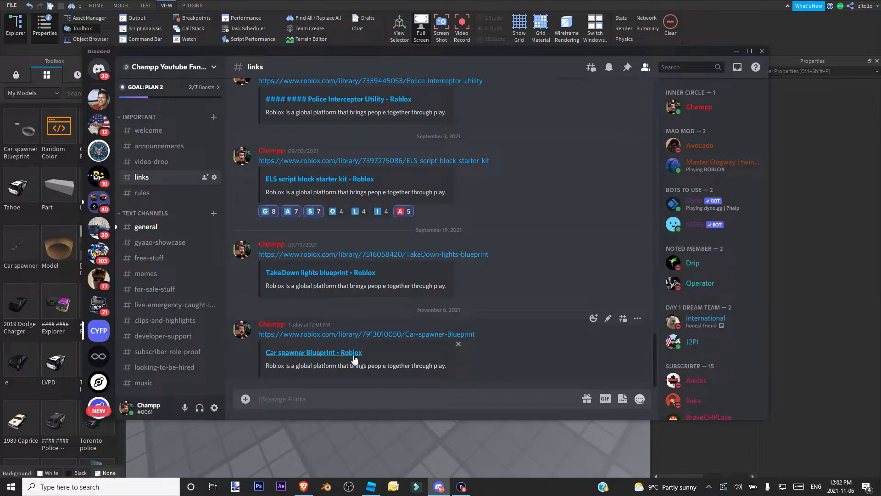
{"action": "mouse_move", "coordinate": [391, 446]}
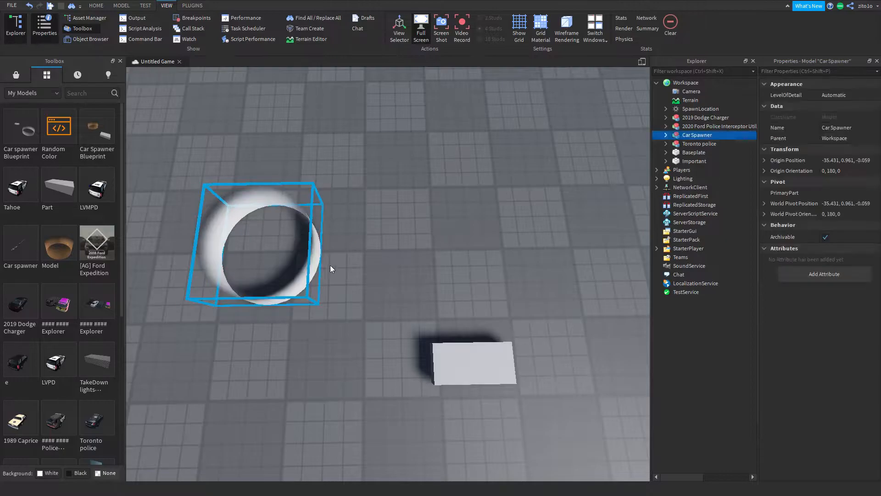
Step: Move the Vehicles folder from the Important part into ServerStorage
{"action": "left_click", "coordinate": [657, 135]}
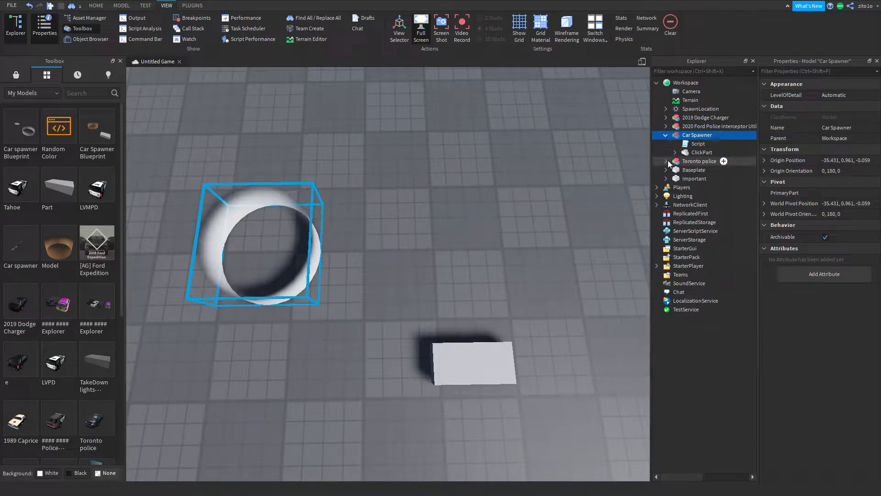
{"action": "left_click", "coordinate": [665, 135]}
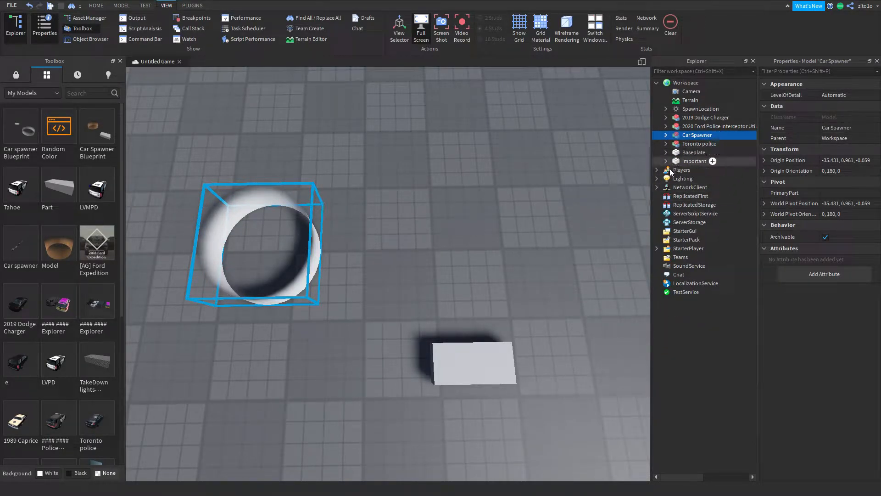
{"action": "left_click", "coordinate": [694, 162]}
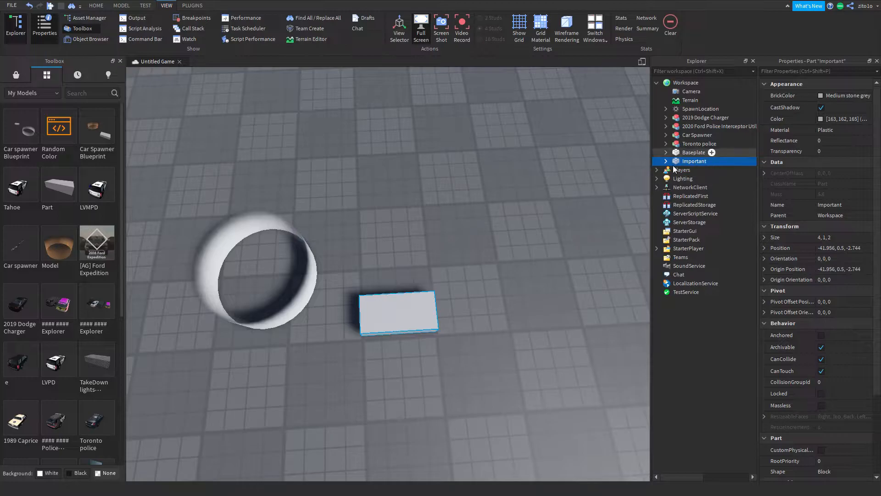
{"action": "left_click", "coordinate": [665, 161]}
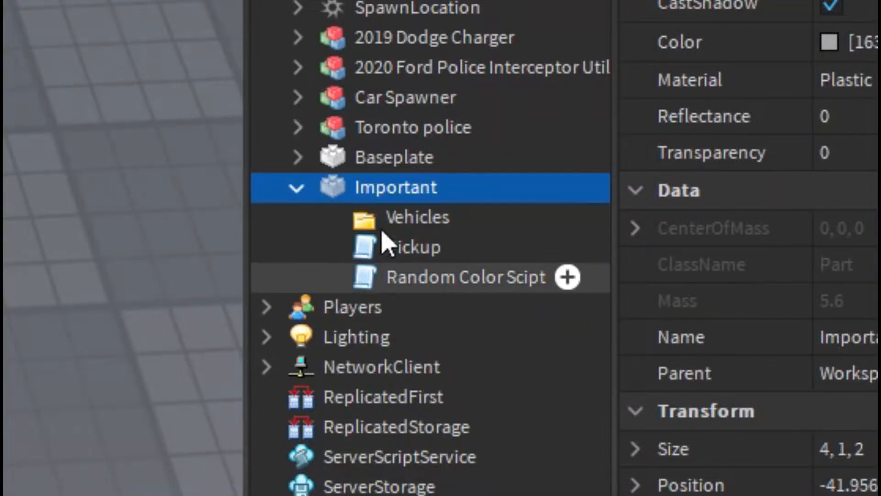
{"action": "mouse_move", "coordinate": [401, 228]}
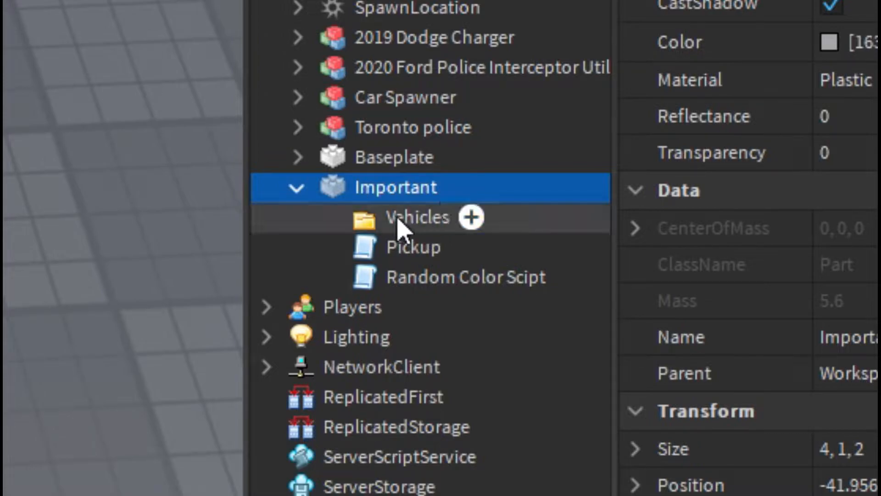
{"action": "left_click", "coordinate": [415, 217]}
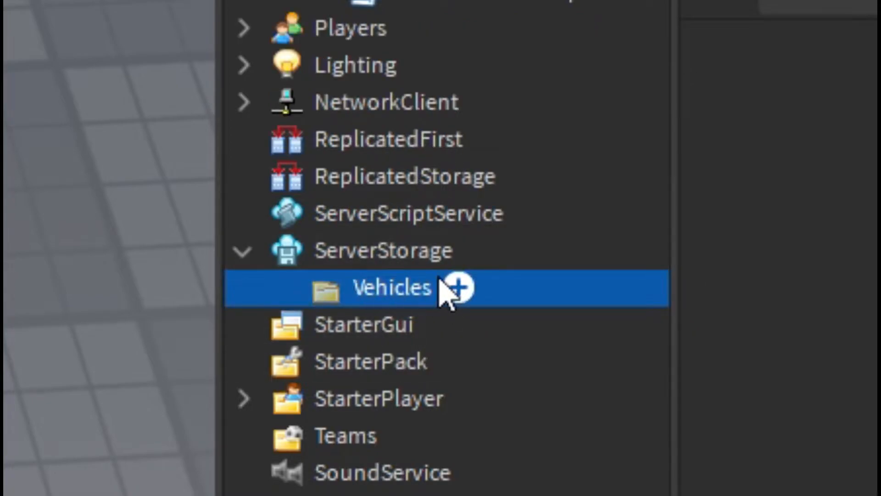
{"action": "mouse_move", "coordinate": [559, 261]}
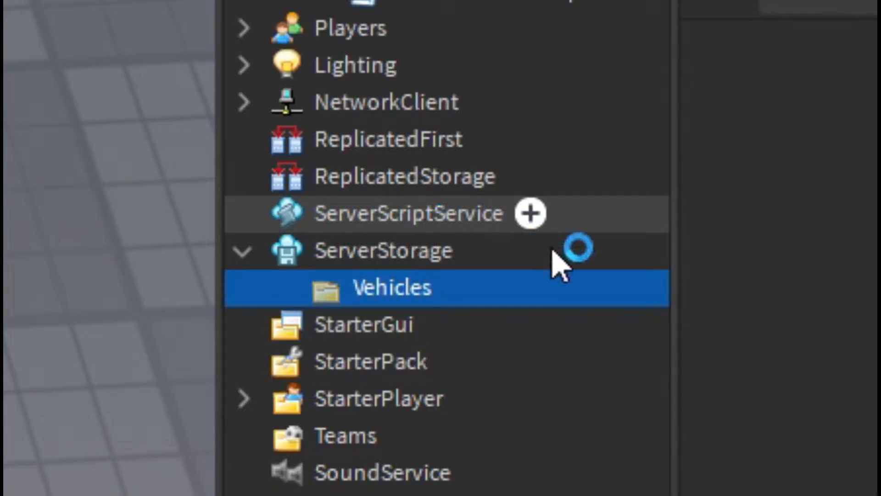
{"action": "mouse_move", "coordinate": [559, 171]}
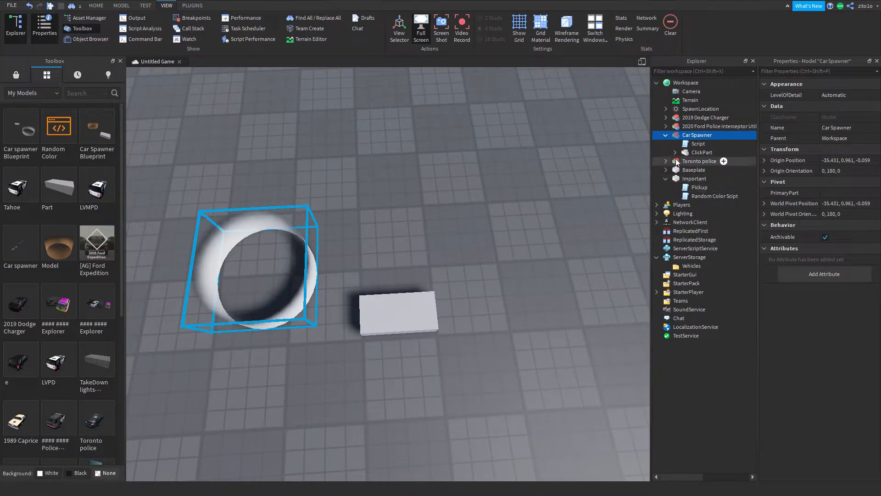
{"action": "left_click", "coordinate": [675, 152]}
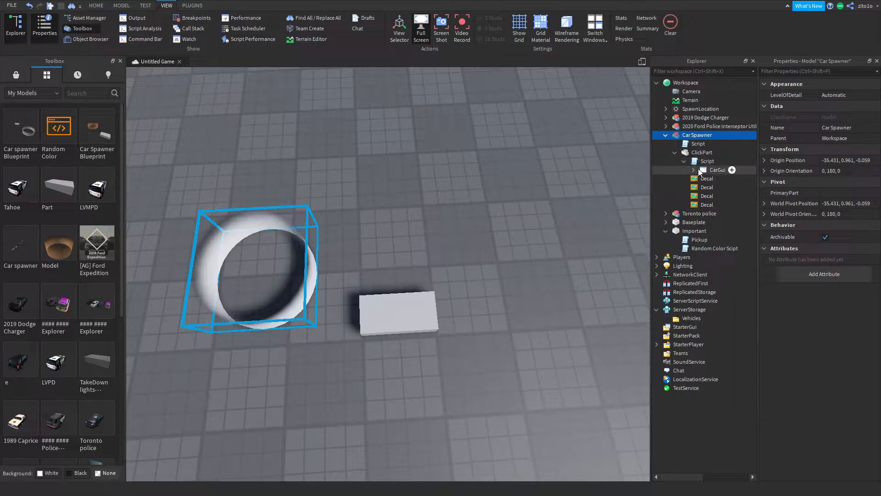
{"action": "double_click", "coordinate": [737, 213]}
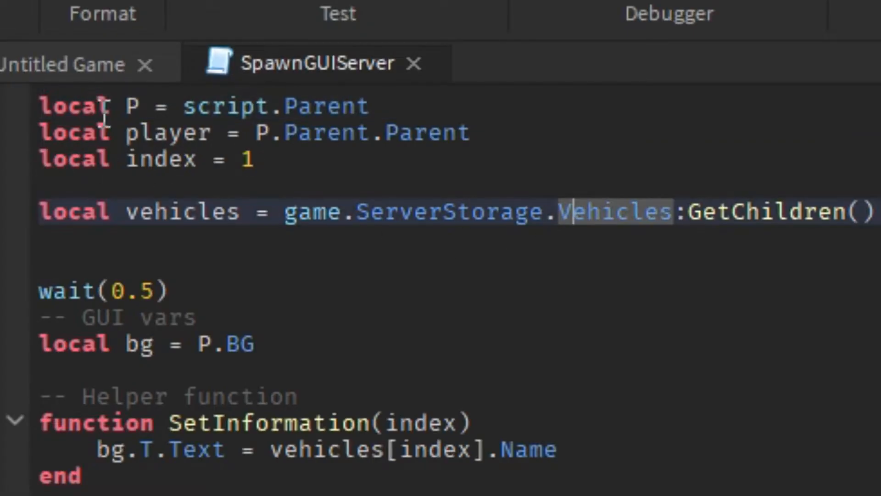
{"action": "left_click", "coordinate": [112, 132]}
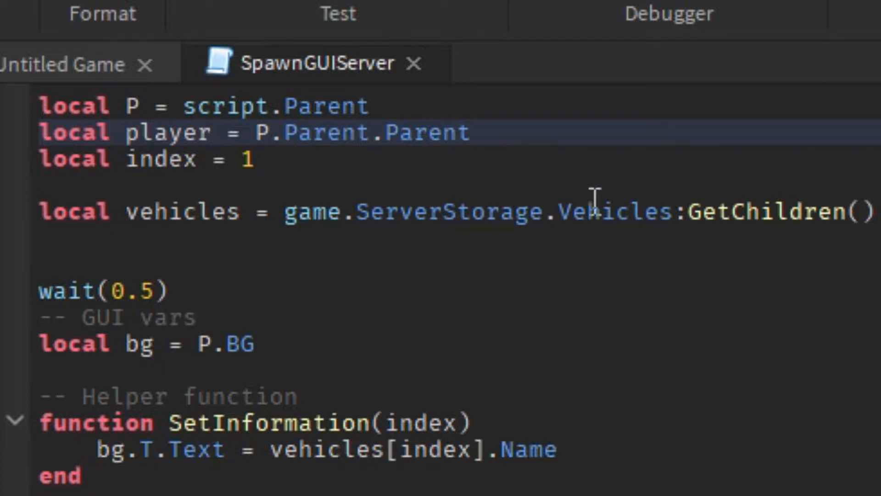
{"action": "double_click", "coordinate": [599, 211]}
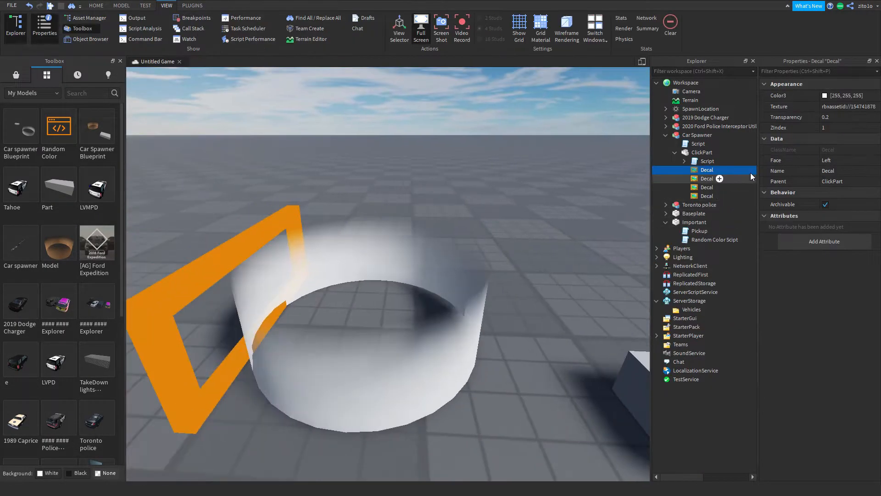
Step: Set the Color3 of all four ClickPart decals to purple
{"action": "left_click", "coordinate": [707, 195]}
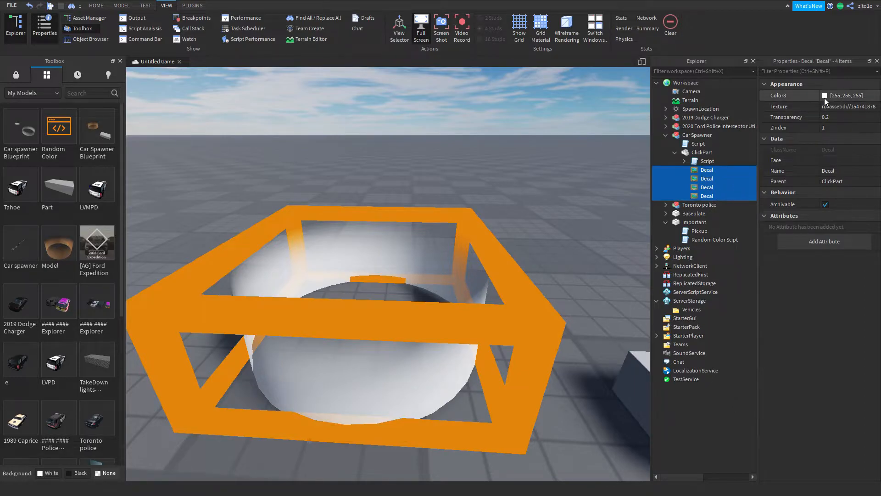
{"action": "left_click", "coordinate": [825, 94]}
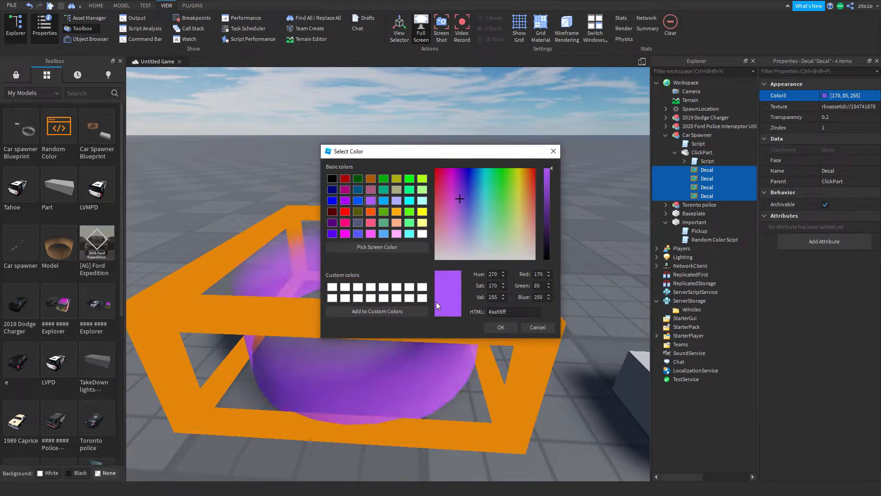
{"action": "left_click", "coordinate": [499, 327]}
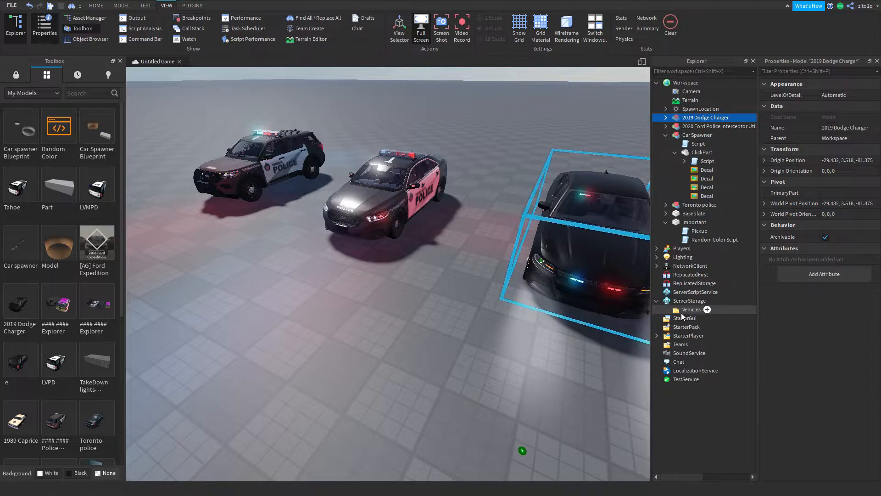
Step: Select the 2019 Dodge Charger in the scene and switch to the Home tools to rotate it
{"action": "left_click", "coordinate": [260, 286]}
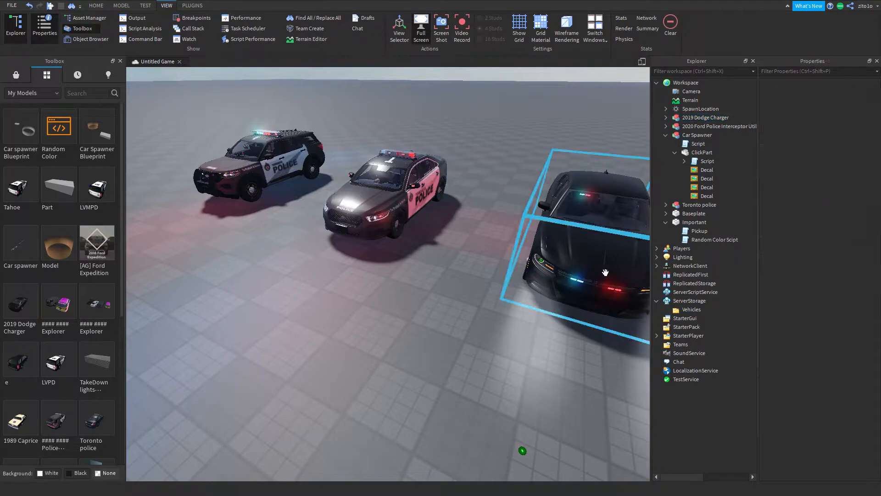
{"action": "left_click", "coordinate": [707, 116]}
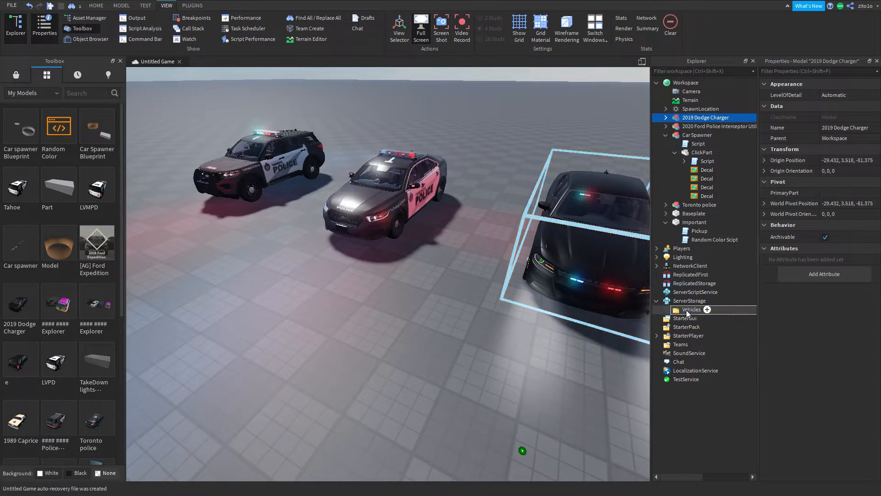
{"action": "left_click", "coordinate": [95, 5]}
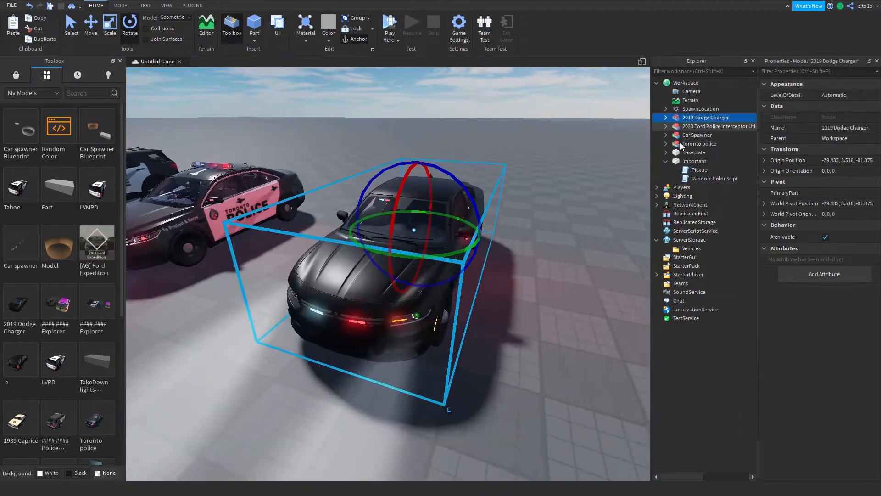
{"action": "left_click", "coordinate": [666, 118]}
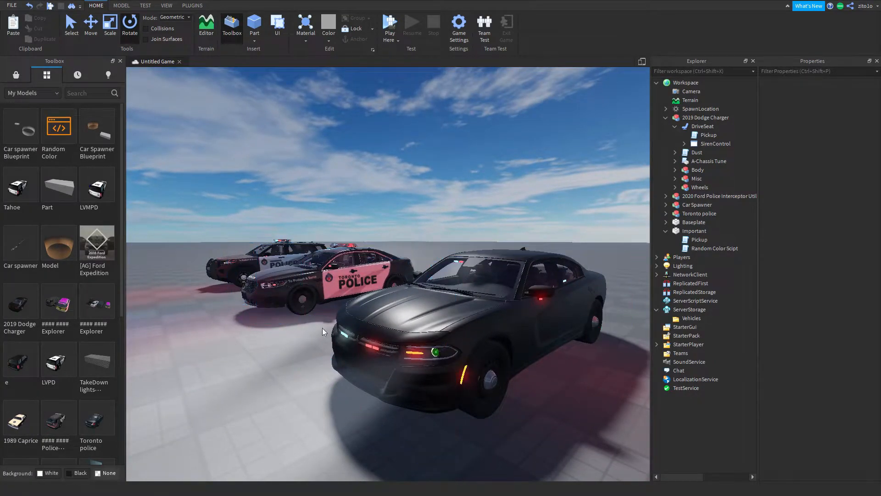
{"action": "left_click", "coordinate": [478, 303]}
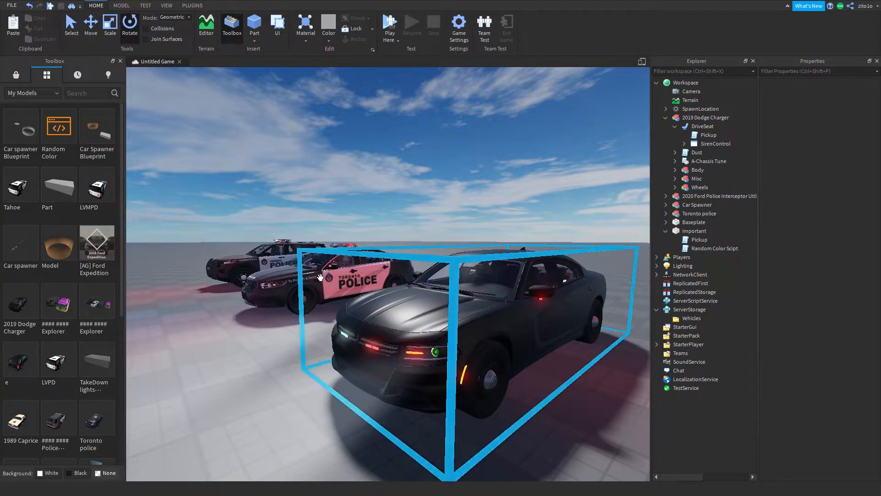
{"action": "left_click", "coordinate": [320, 275]}
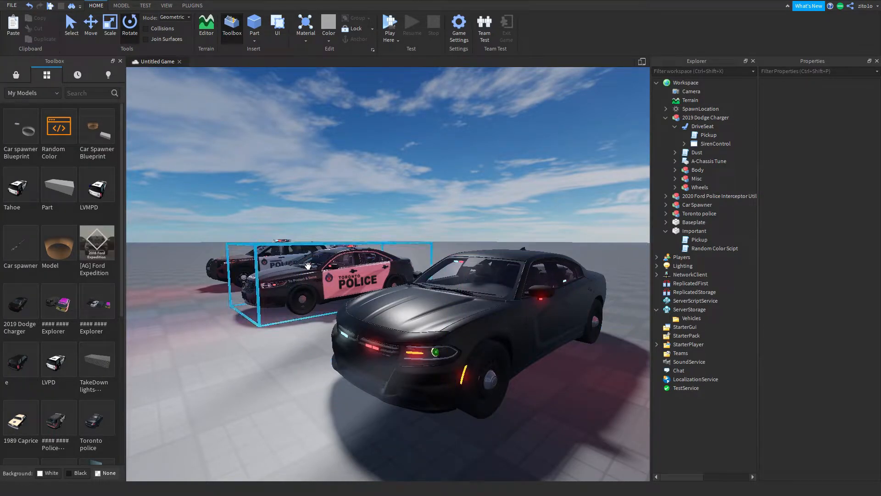
{"action": "left_click", "coordinate": [489, 197]}
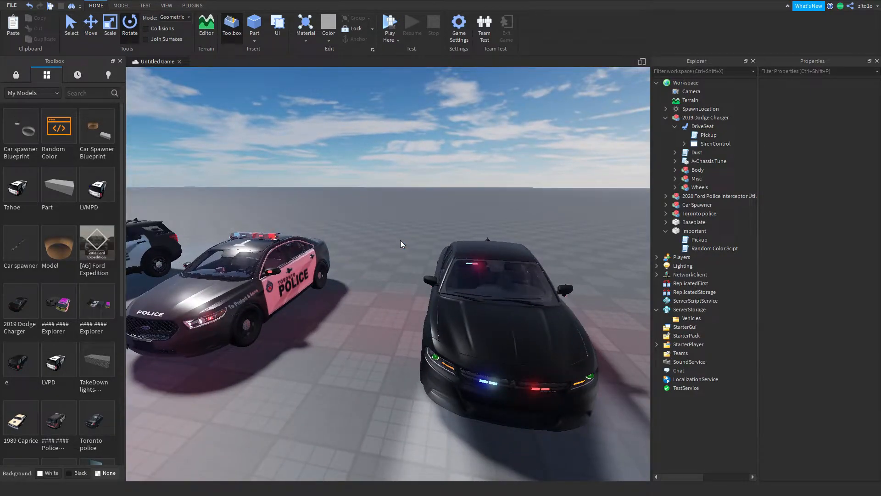
{"action": "left_click", "coordinate": [389, 25]}
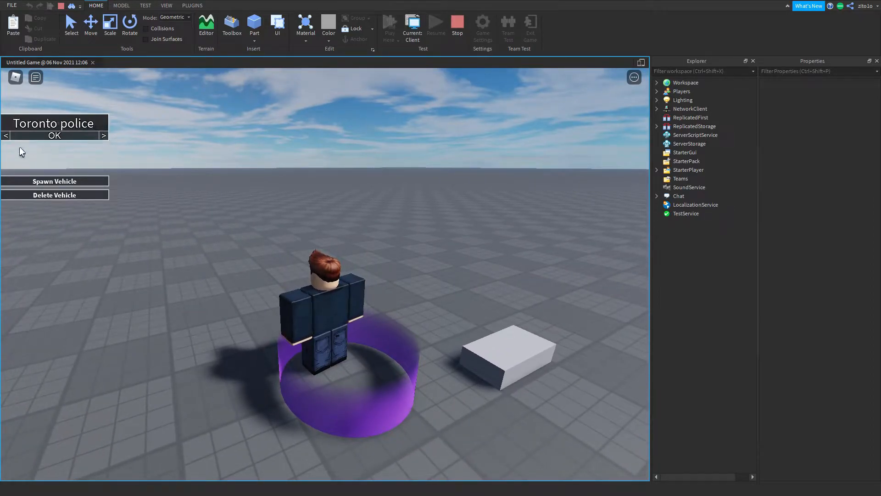
Step: Cycle the spawner menu to the 2020 Ford Police Interceptor Utility and confirm it
{"action": "left_click", "coordinate": [6, 136]}
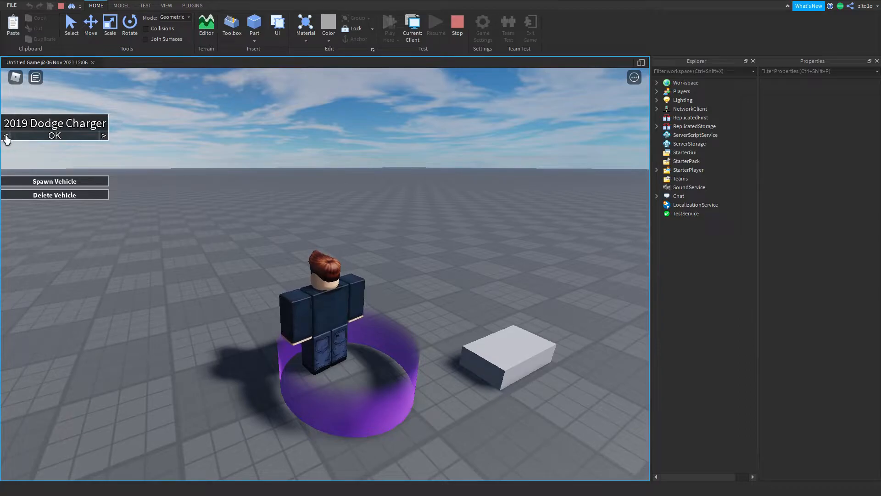
{"action": "left_click", "coordinate": [104, 135]}
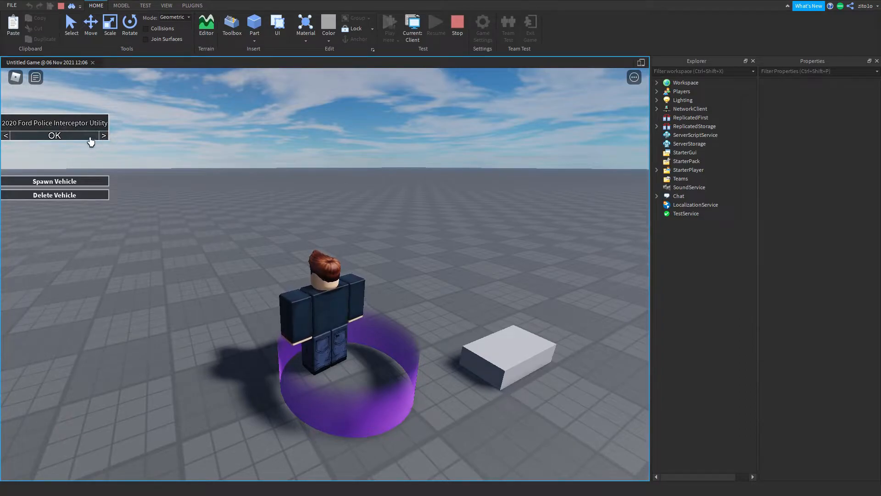
{"action": "left_click", "coordinate": [104, 135]}
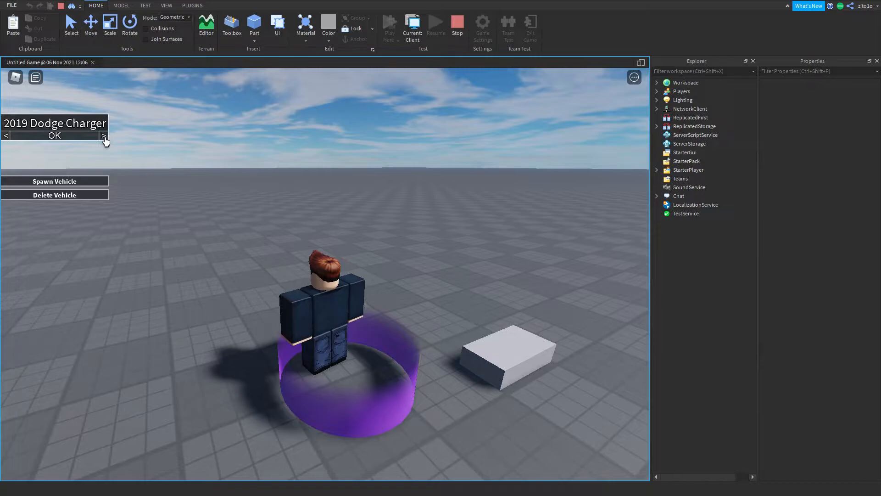
{"action": "left_click", "coordinate": [104, 136]}
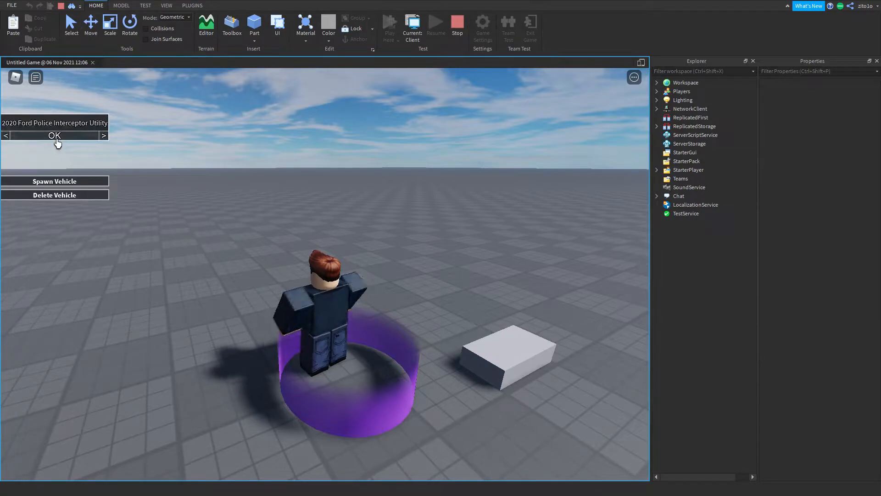
{"action": "left_click", "coordinate": [54, 181]}
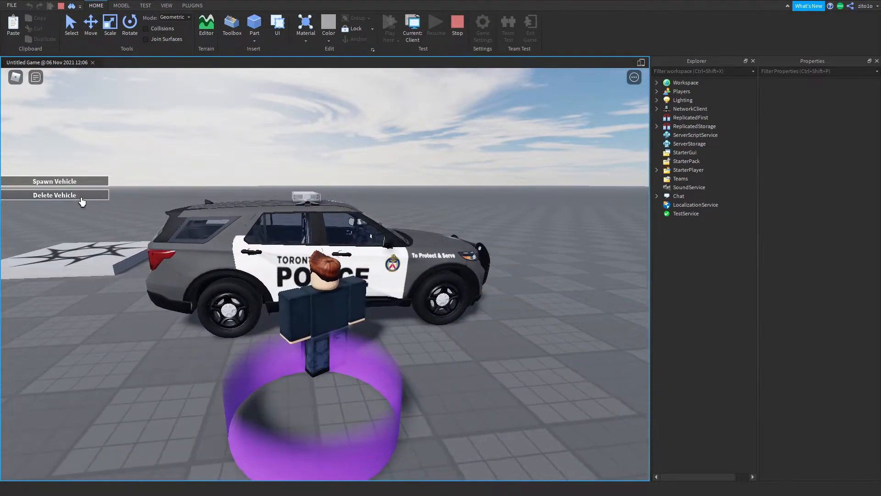
Step: Delete and respawn the utility, then spawn the 2019 Dodge Charger and start its engine
{"action": "left_click", "coordinate": [55, 194]}
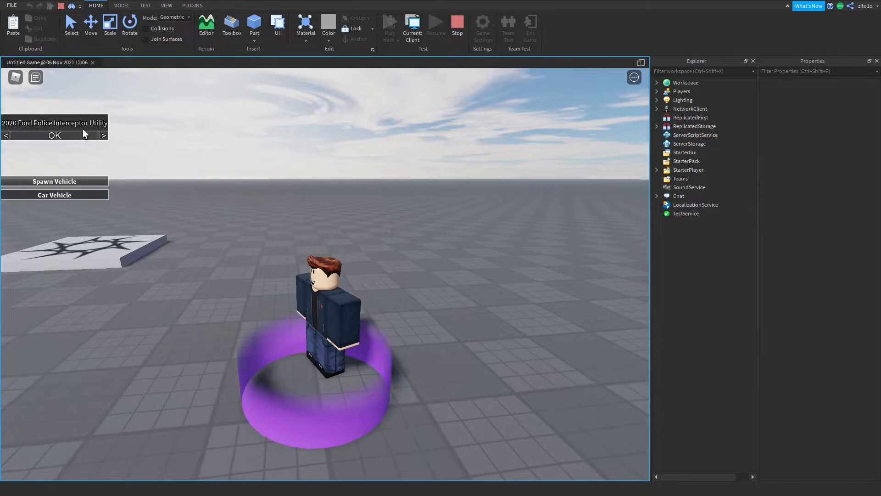
{"action": "left_click", "coordinate": [54, 181]}
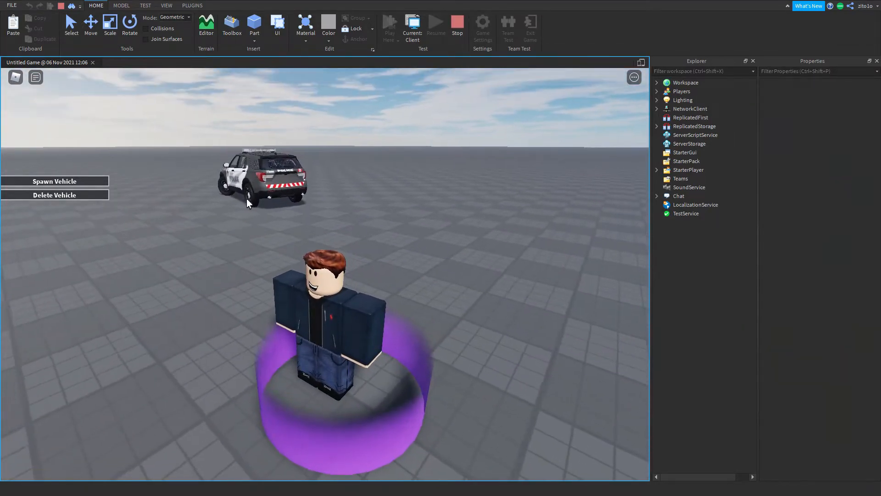
{"action": "mouse_move", "coordinate": [77, 174]}
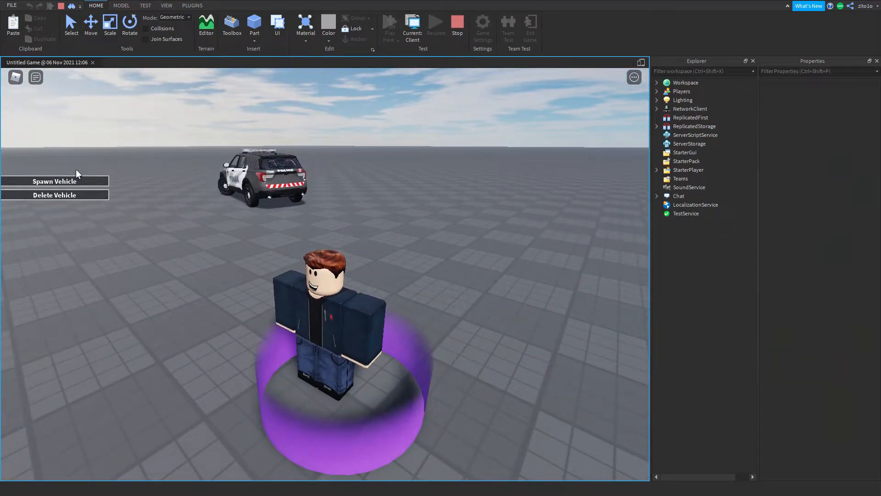
{"action": "left_click", "coordinate": [54, 181]}
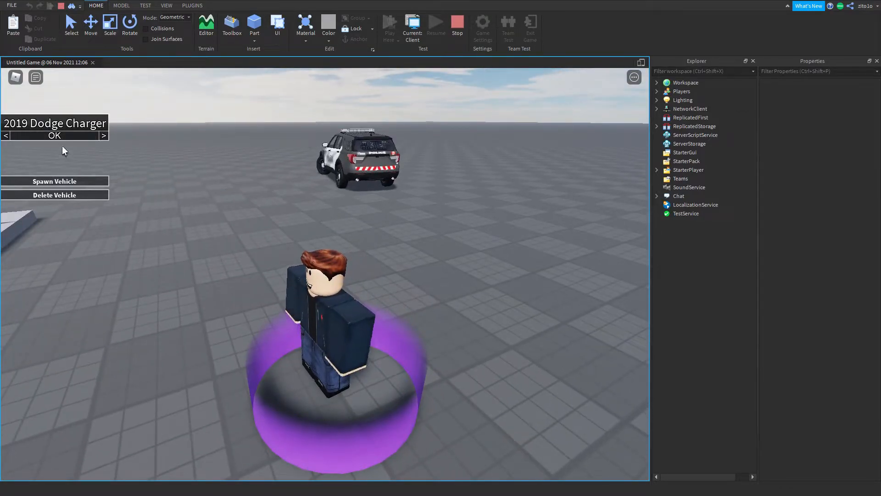
{"action": "left_click", "coordinate": [54, 181]}
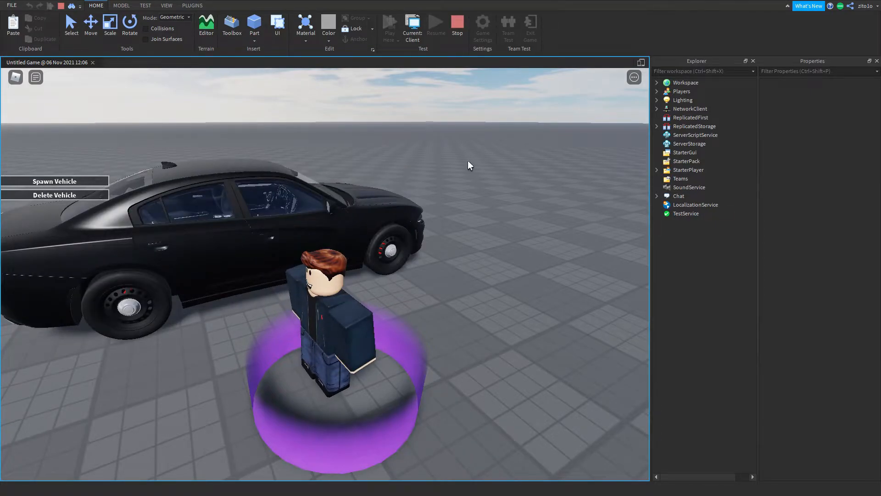
{"action": "mouse_move", "coordinate": [360, 147]}
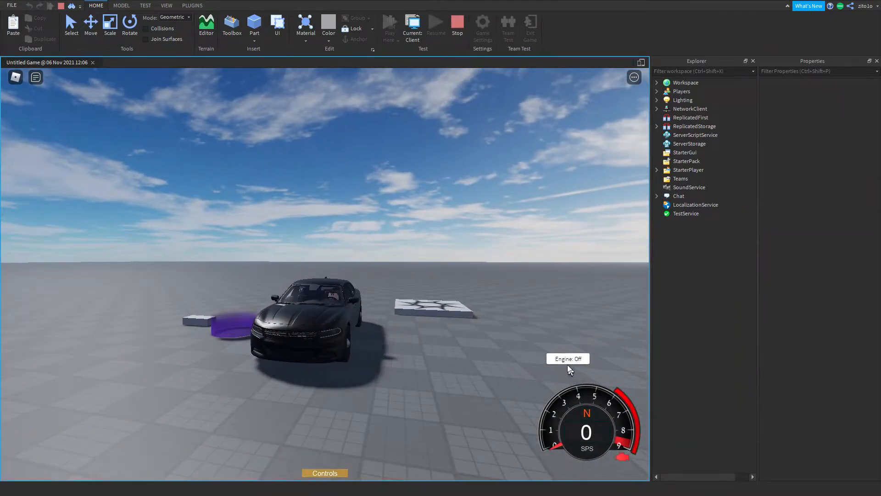
{"action": "left_click", "coordinate": [456, 26]}
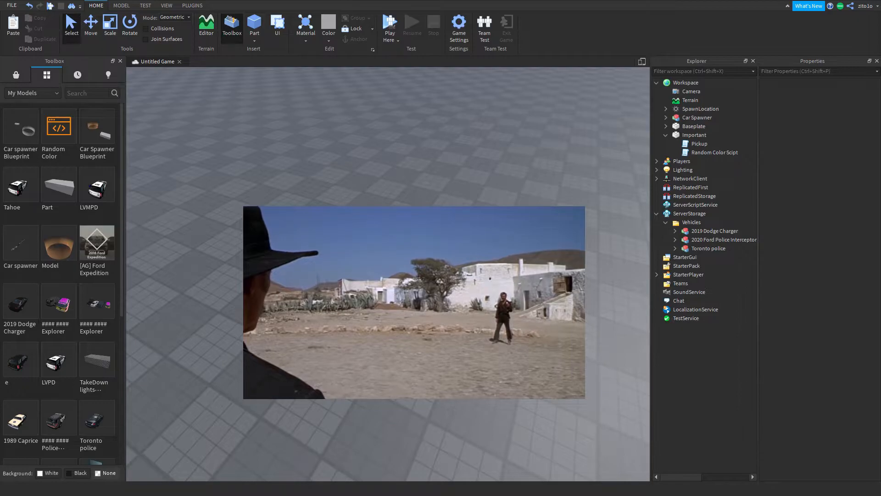
Step: Duplicate the Car Spawner model to make a second spawner pad
{"action": "left_click", "coordinate": [697, 118]}
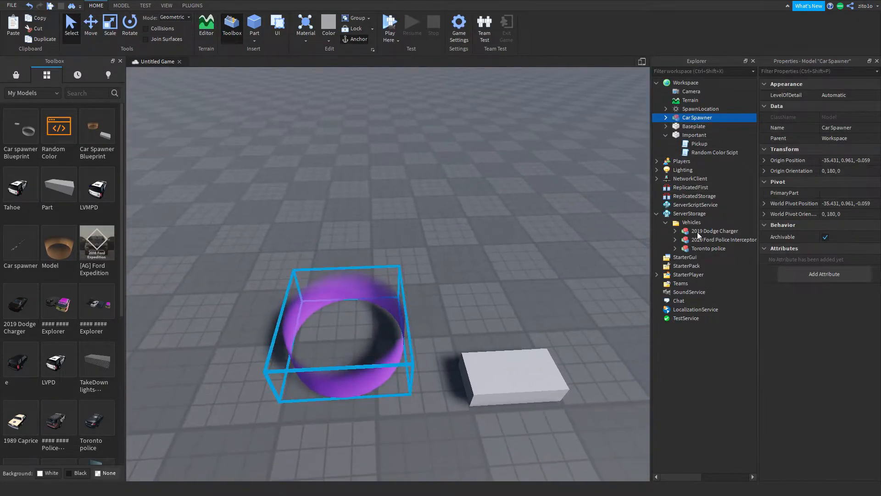
{"action": "left_click", "coordinate": [692, 222]}
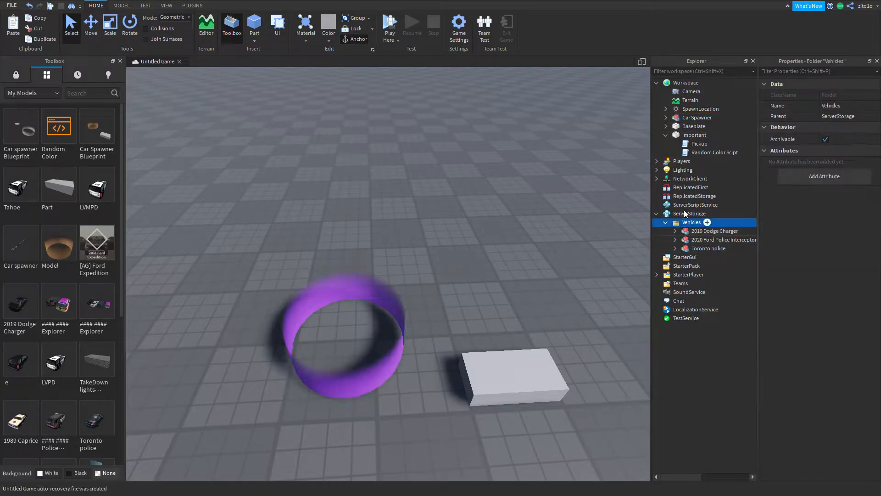
{"action": "left_click", "coordinate": [696, 117]}
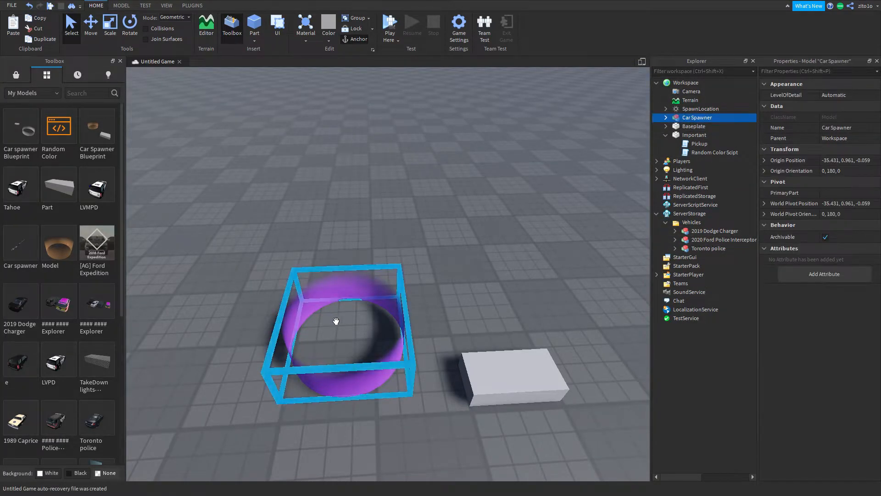
{"action": "left_click", "coordinate": [425, 194]}
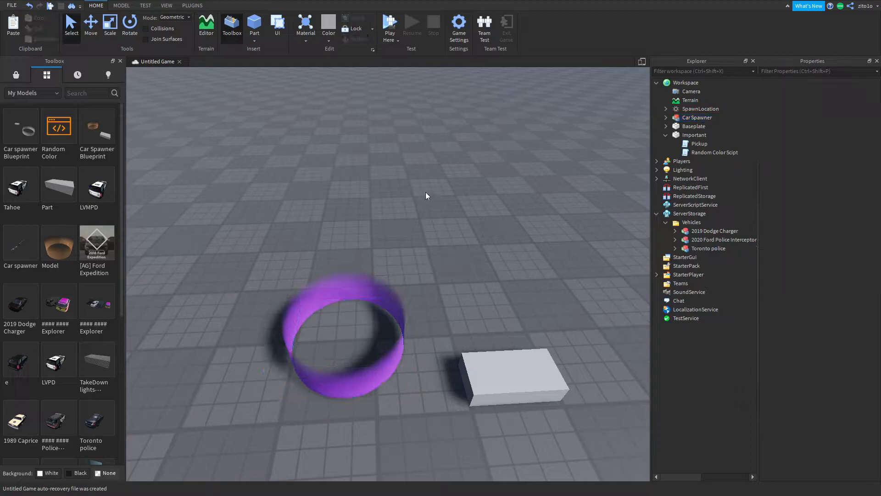
{"action": "right_click", "coordinate": [697, 117]}
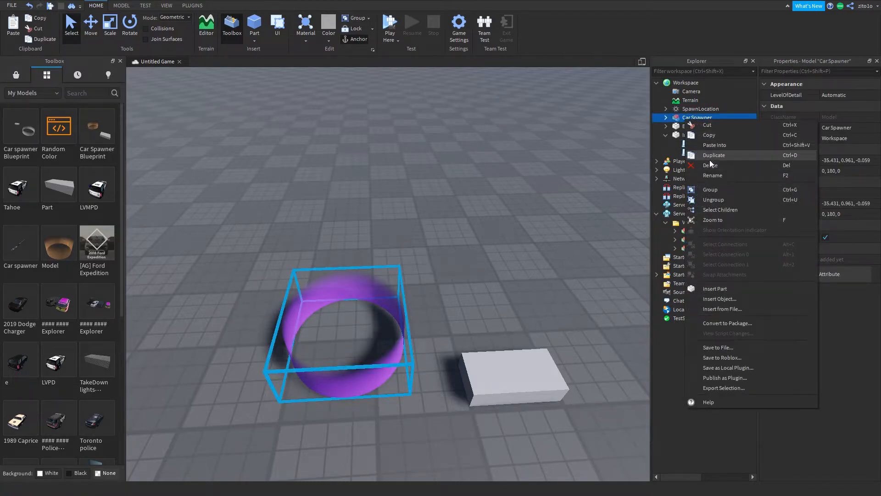
{"action": "left_click", "coordinate": [714, 154]}
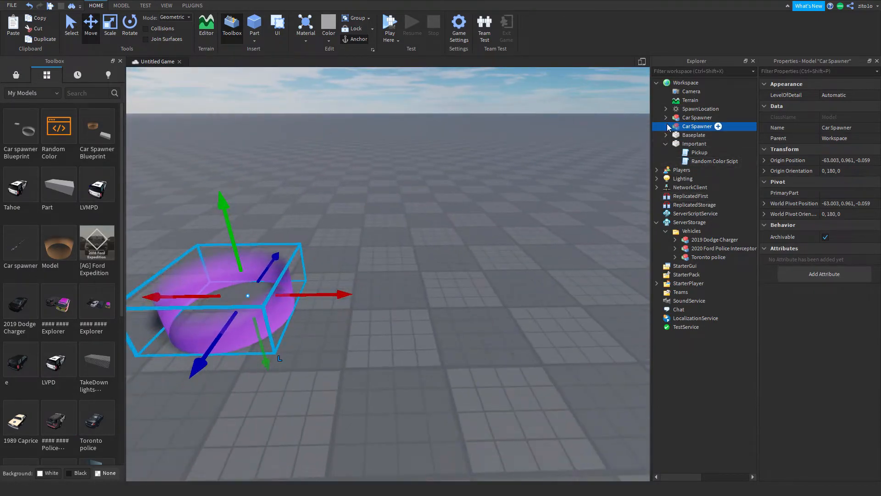
Step: Set the copied pad's ClickPart decals to red
{"action": "left_click", "coordinate": [842, 95]}
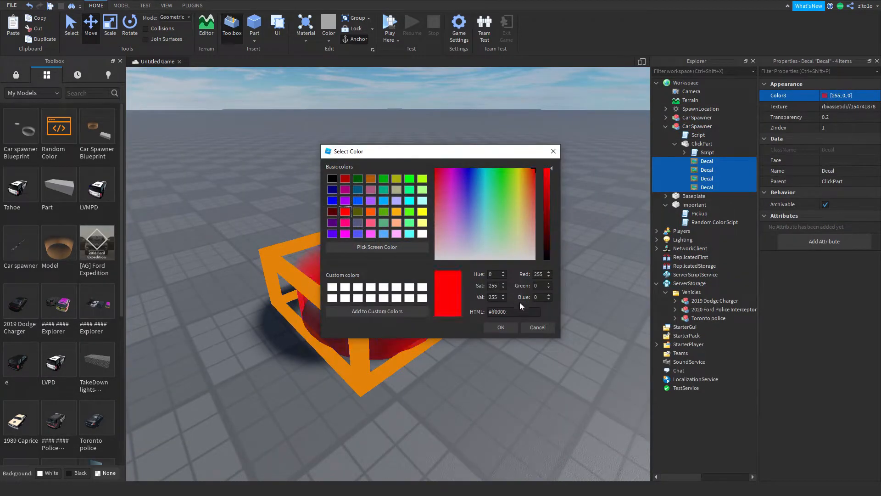
{"action": "left_click", "coordinate": [499, 327]}
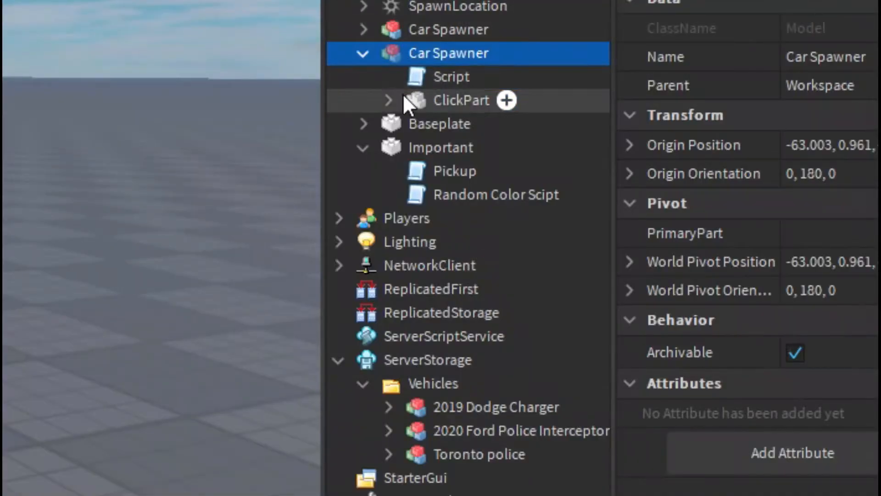
Step: Edit the second spawner's SpawnGUIServer script, then start a playtest
{"action": "left_click", "coordinate": [387, 100]}
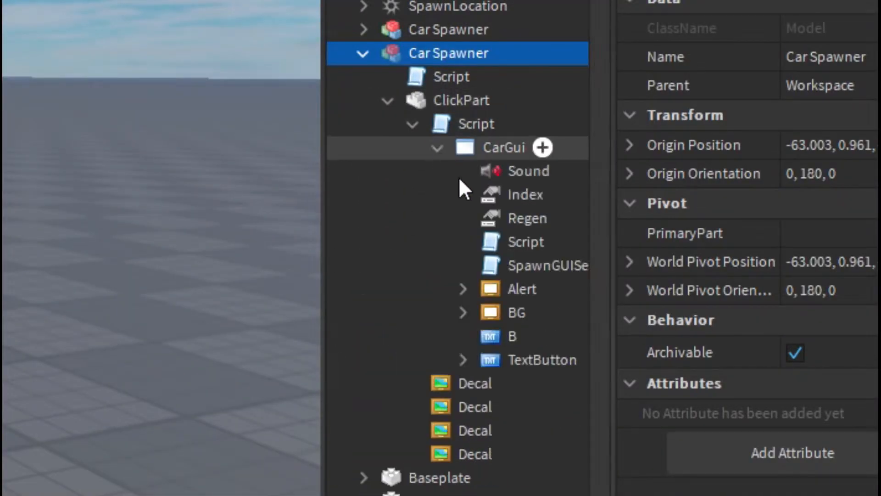
{"action": "double_click", "coordinate": [571, 265]}
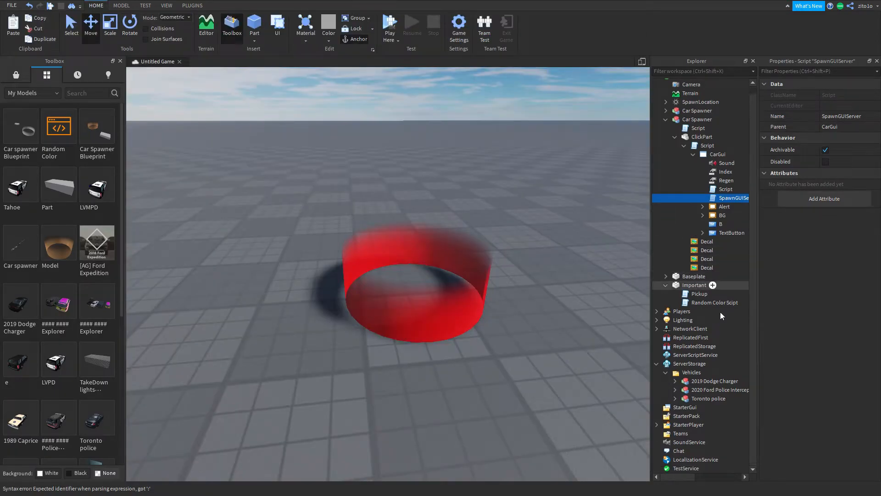
{"action": "left_click", "coordinate": [691, 371]}
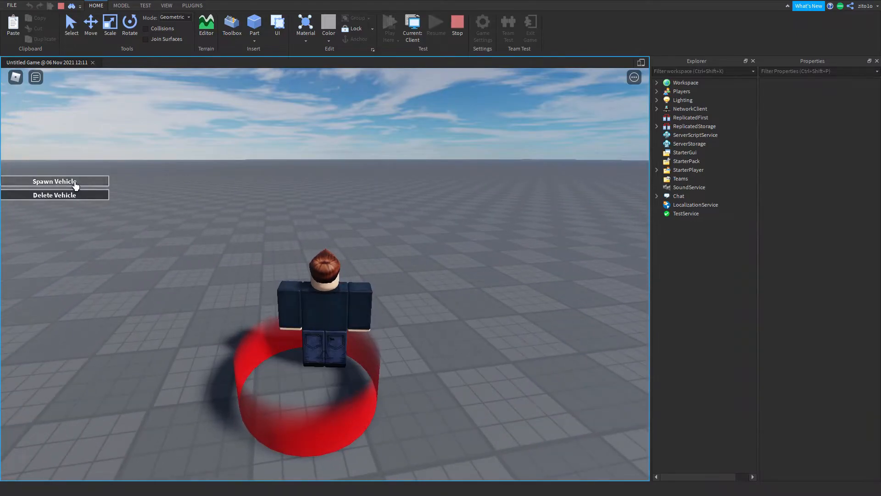
Step: Bring up the red pad's Spawn Vehicle menu in the playtest
{"action": "left_click", "coordinate": [54, 180]}
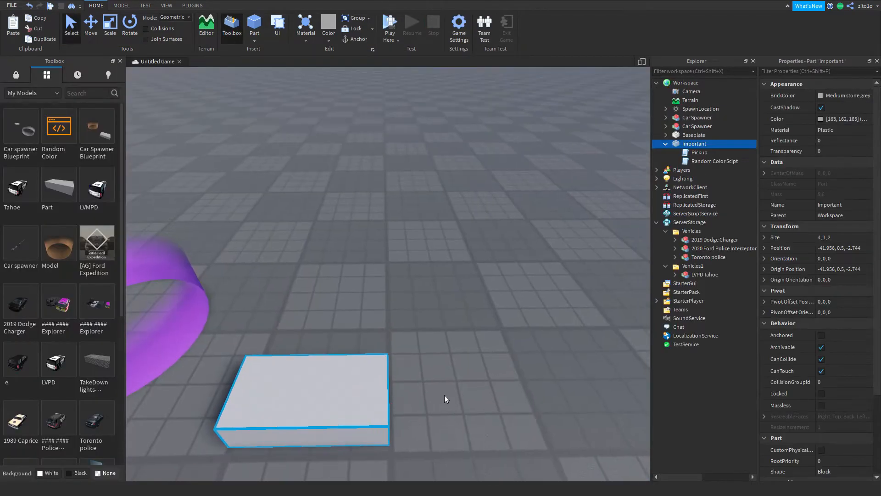
Step: Copy the Random Color Scipt from Important and move the 2019 Dodge Charger into Workspace
{"action": "left_click", "coordinate": [715, 162]}
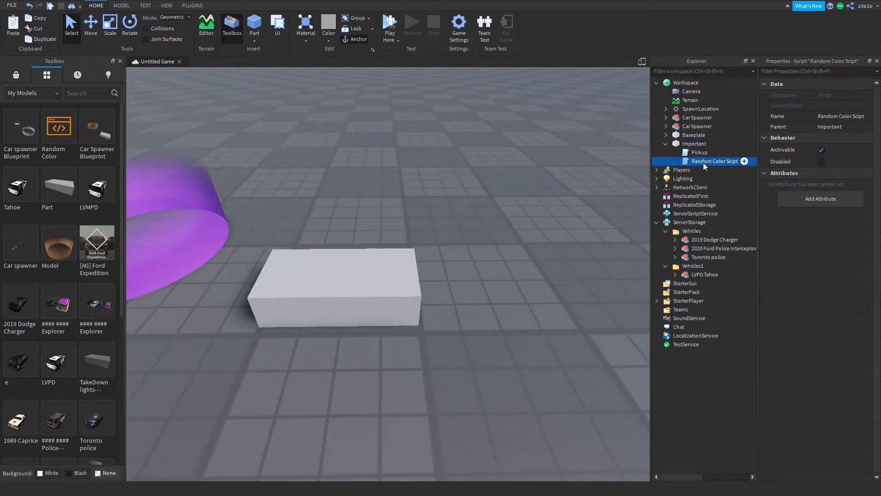
{"action": "right_click", "coordinate": [714, 161]}
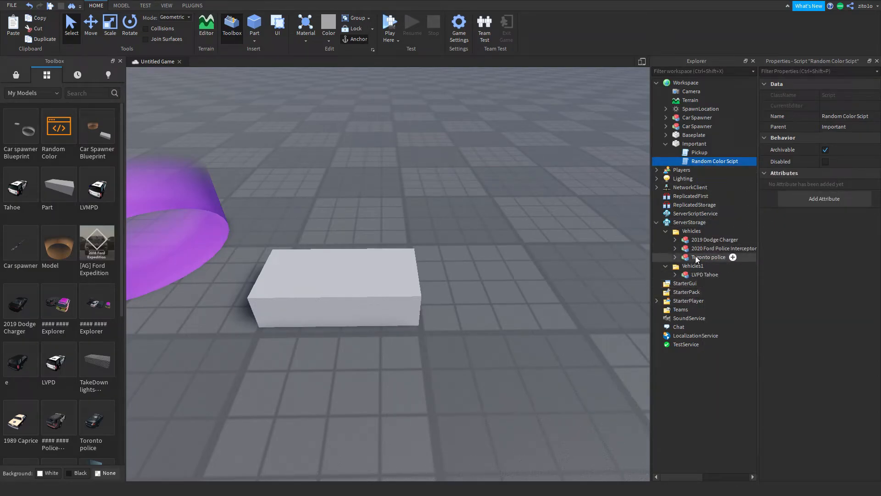
{"action": "left_click", "coordinate": [724, 249]}
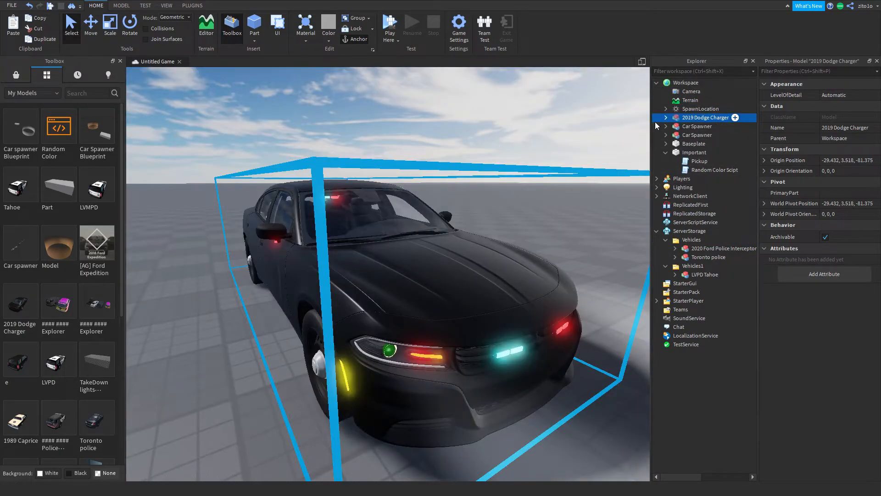
Step: Expand the Charger's Body and inner Model to expose its Color parts
{"action": "left_click", "coordinate": [666, 117]}
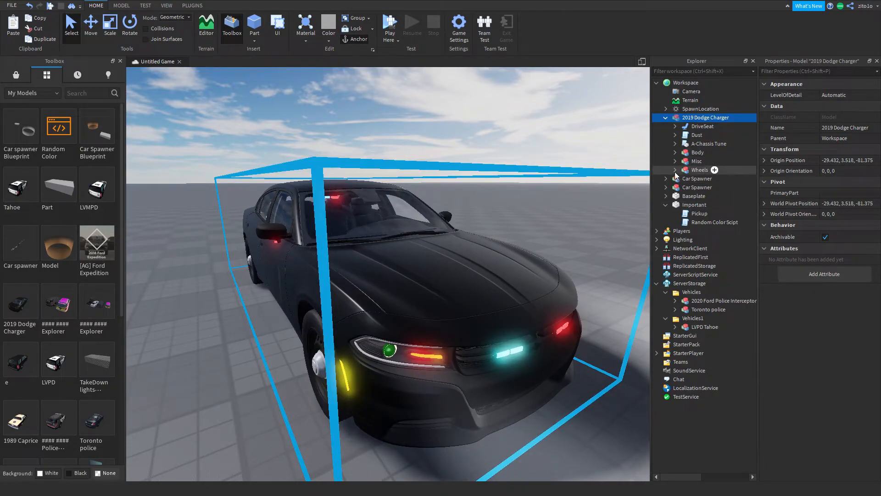
{"action": "left_click", "coordinate": [675, 152]}
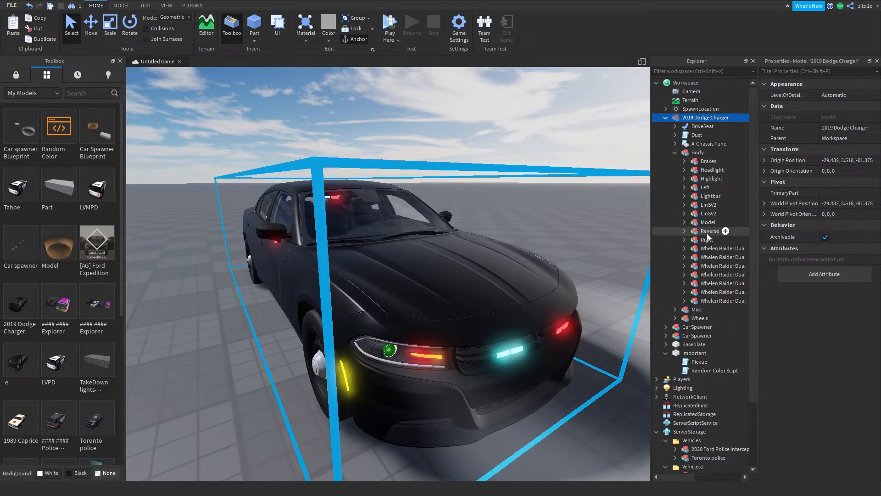
{"action": "left_click", "coordinate": [708, 222]}
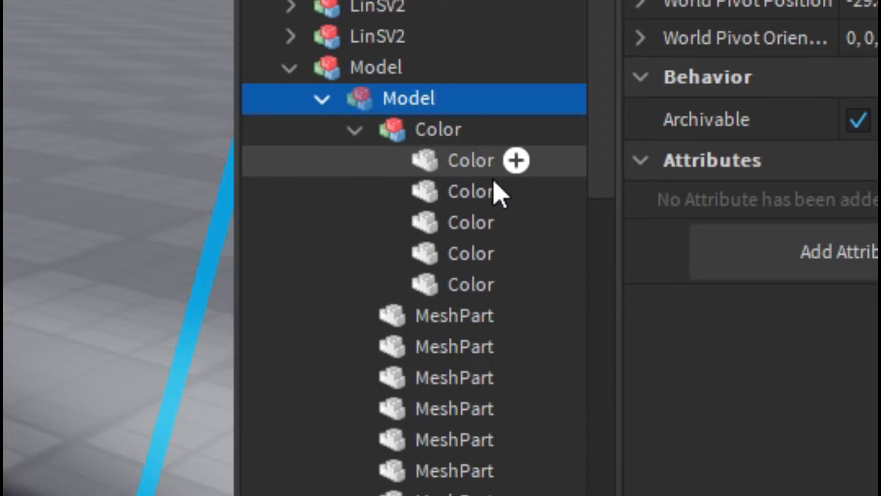
Step: Paste the Random Color Scipt into the Charger's Color group and view its BrickColor code
{"action": "left_click", "coordinate": [466, 159]}
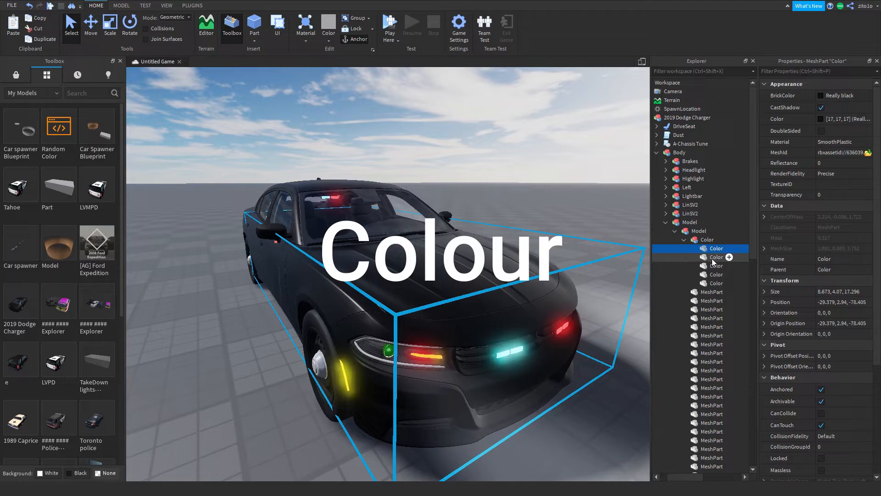
{"action": "right_click", "coordinate": [706, 239]}
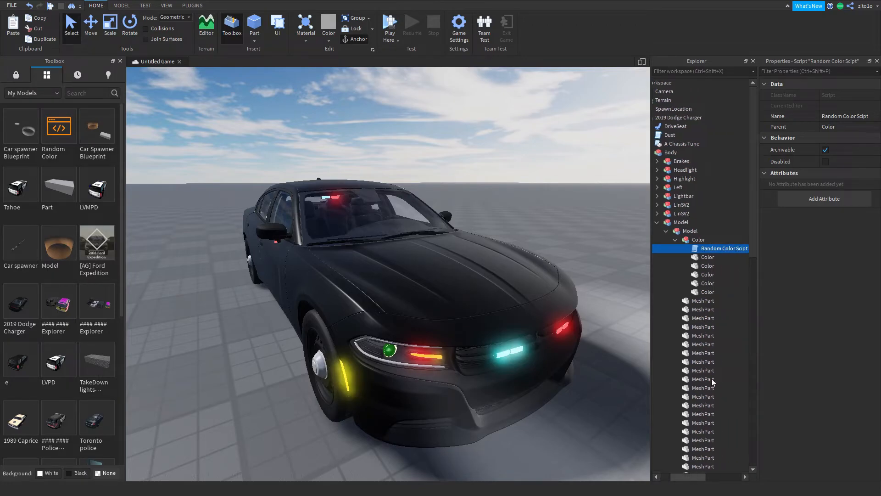
{"action": "double_click", "coordinate": [724, 248]}
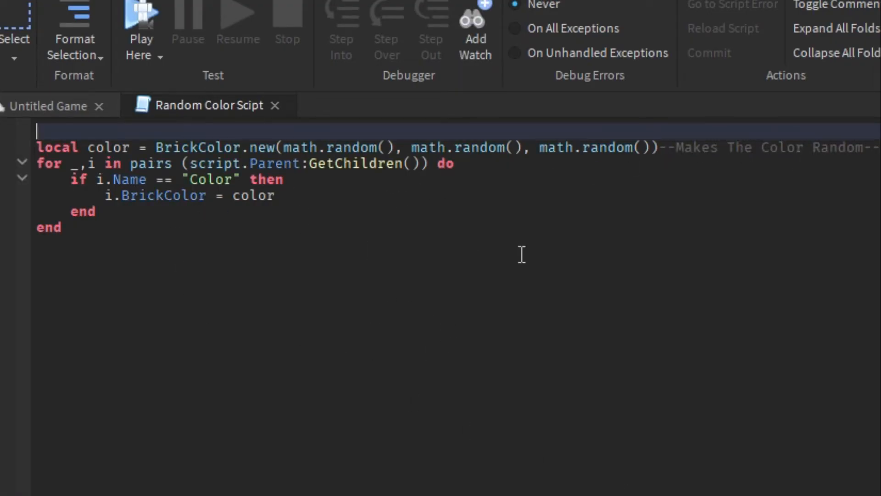
{"action": "mouse_move", "coordinate": [53, 187]}
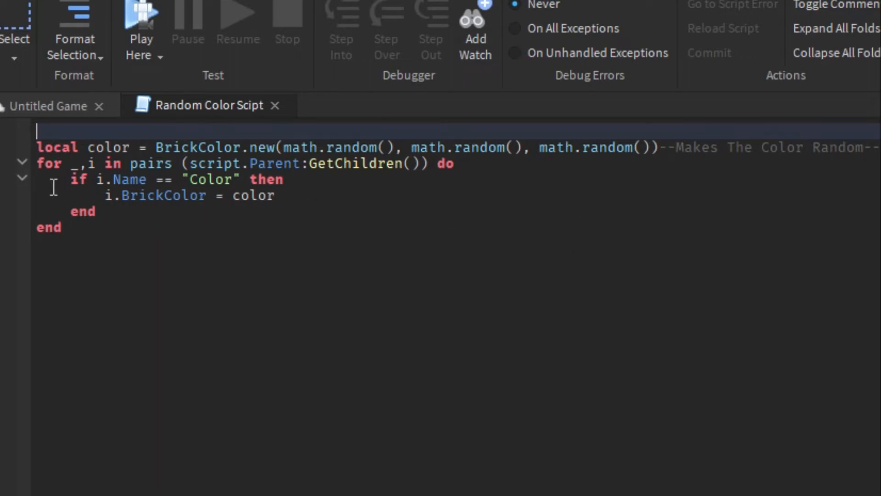
{"action": "mouse_move", "coordinate": [137, 147]}
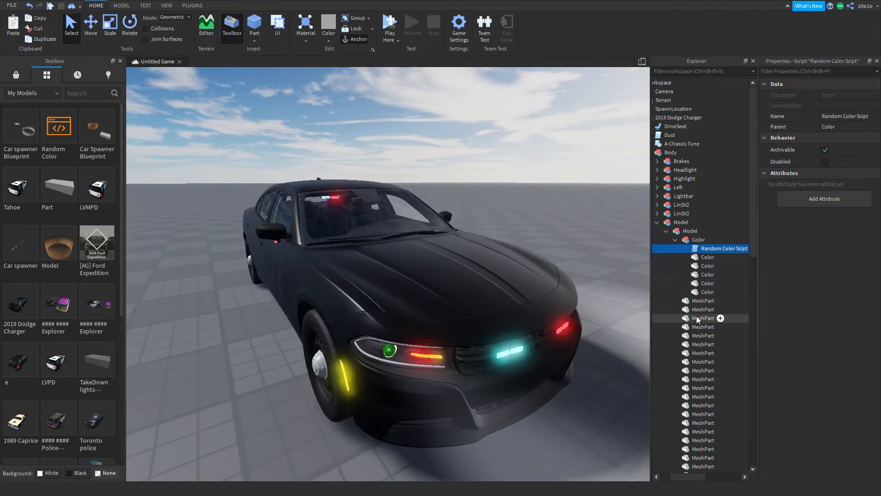
Step: Move the 2019 Dodge Charger with its colour script back into ServerStorage's Vehicles folder
{"action": "left_click", "coordinate": [705, 118]}
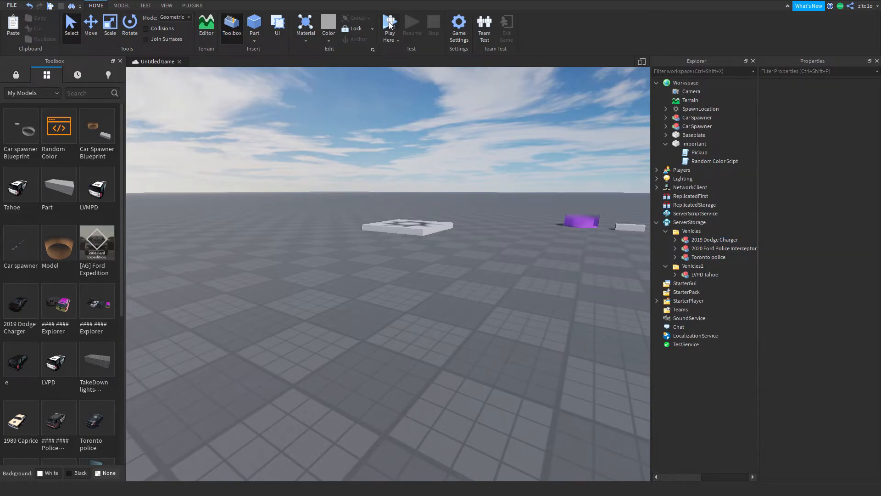
Step: Start a playtest, stand on the purple pad and pick the 2019 Dodge Charger in the spawn menu
{"action": "left_click", "coordinate": [389, 25]}
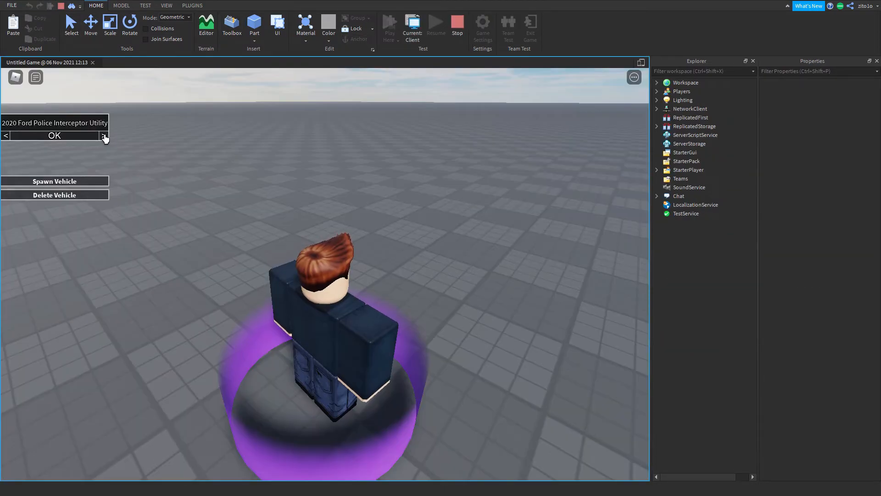
{"action": "left_click", "coordinate": [54, 181]}
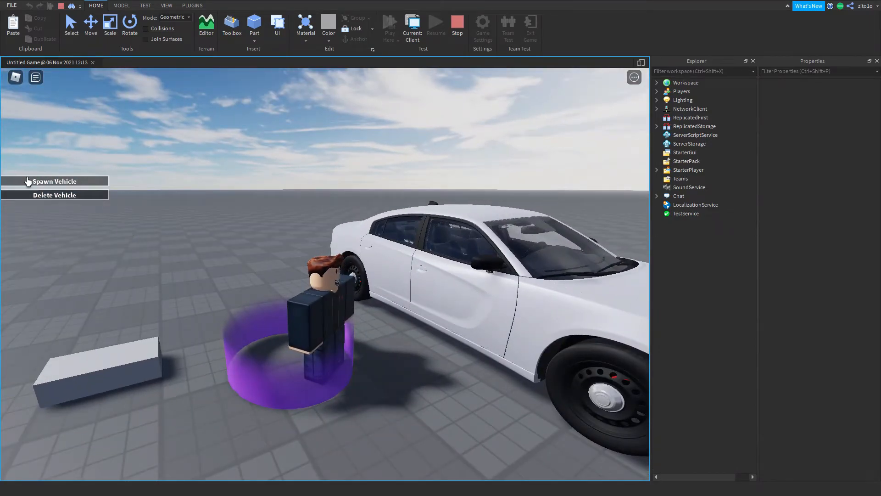
{"action": "left_click", "coordinate": [54, 181]}
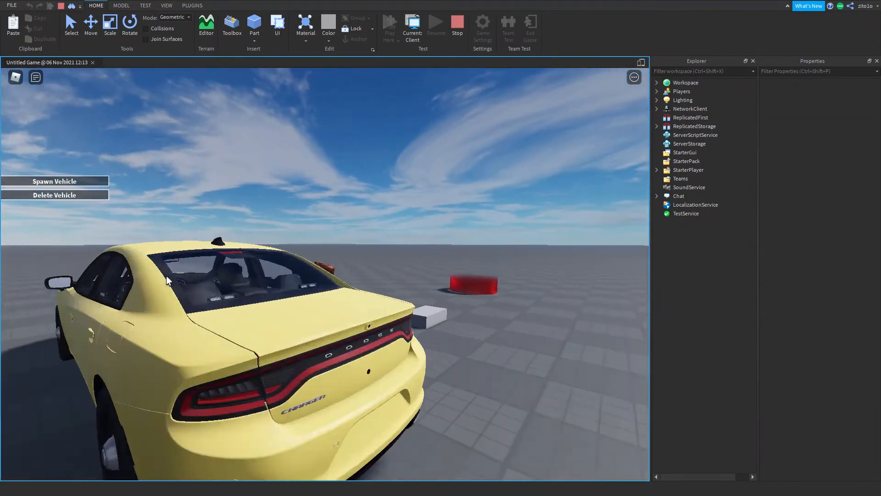
{"action": "left_click", "coordinate": [54, 181]}
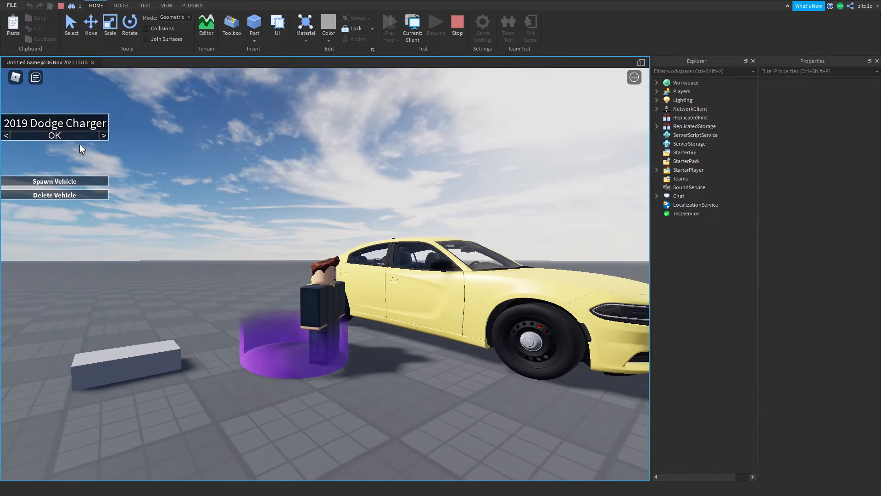
Step: Spawn the Charger repeatedly and confirm it appears in random colours — white, yellow, red
{"action": "left_click", "coordinate": [54, 136]}
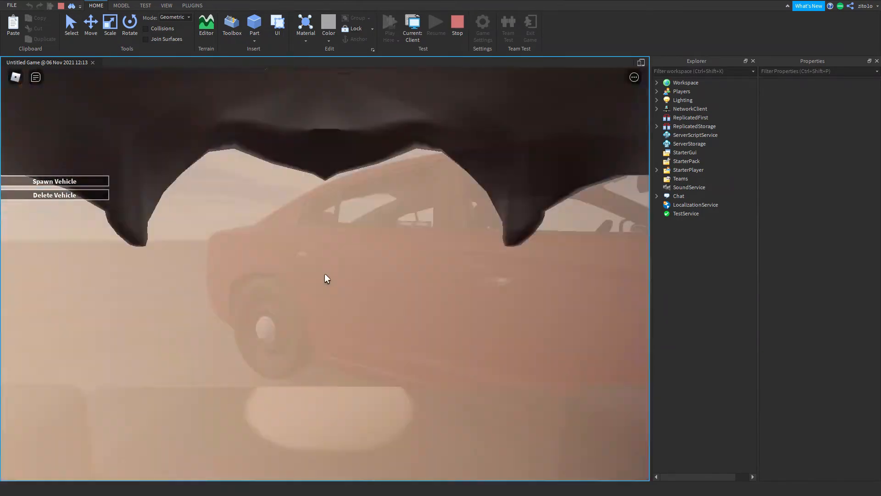
{"action": "left_click", "coordinate": [54, 181]}
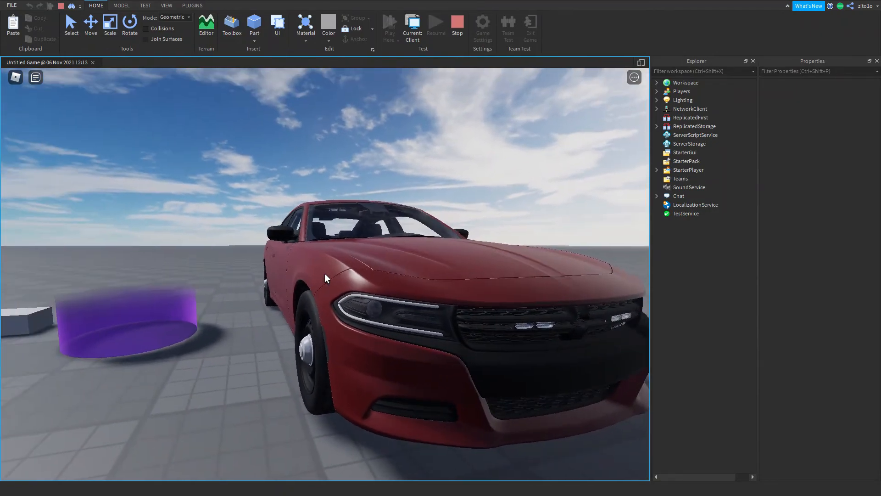
{"action": "scroll", "scroll_direction": "down", "scroll_amount": 3}
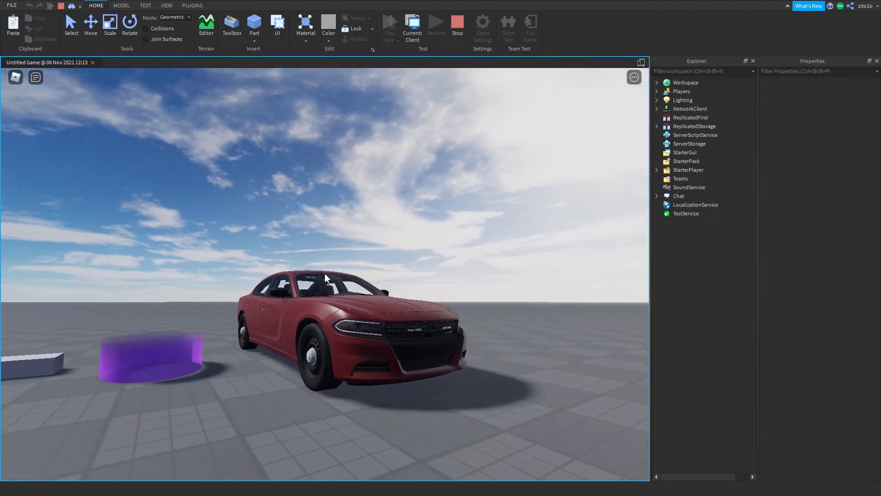